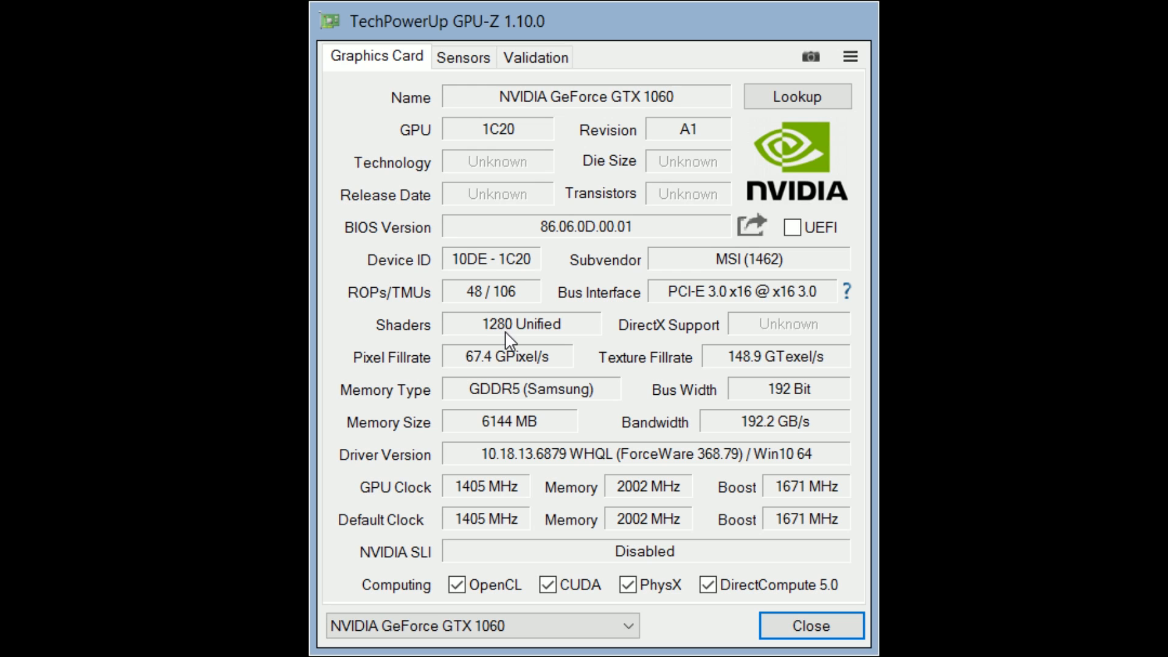
mouse_move(799, 392)
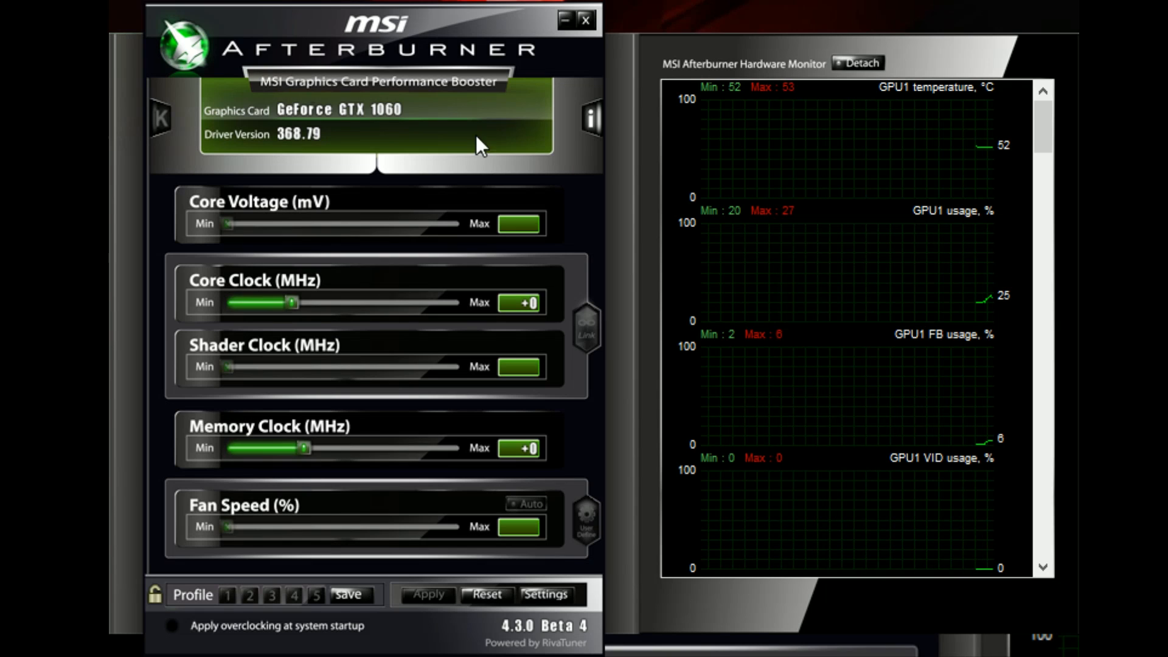
Push the core and memory clock offsets to maximum, then ease core clock back to +150 MHz.
left_click_drag(290, 302, 458, 302)
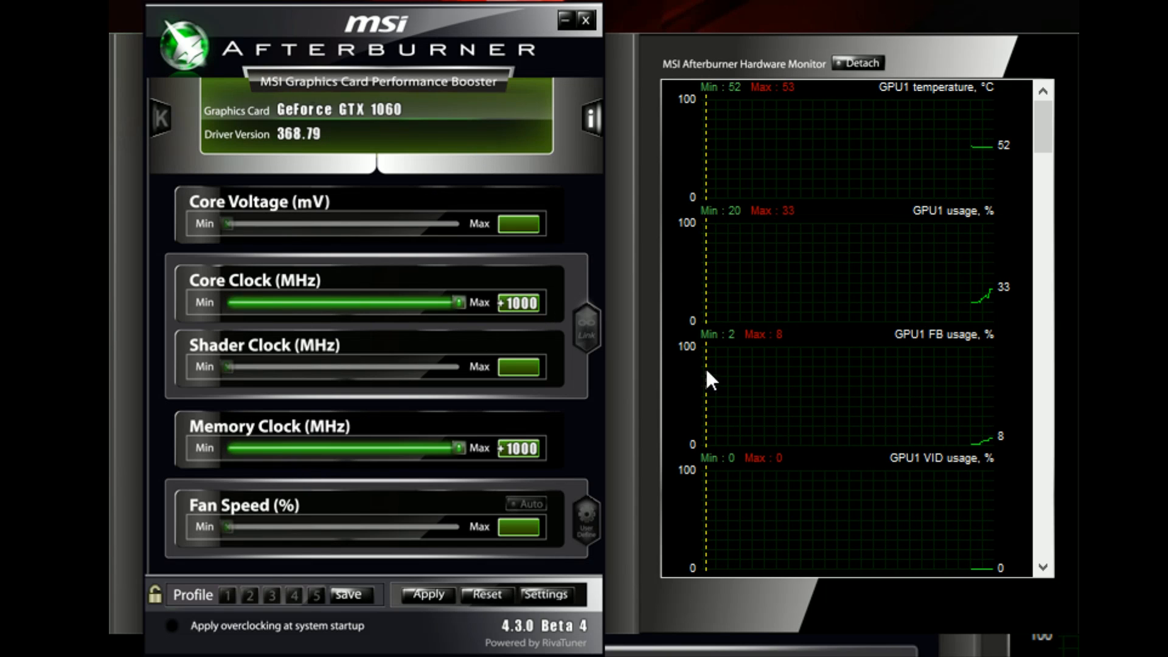
scroll("down", 3)
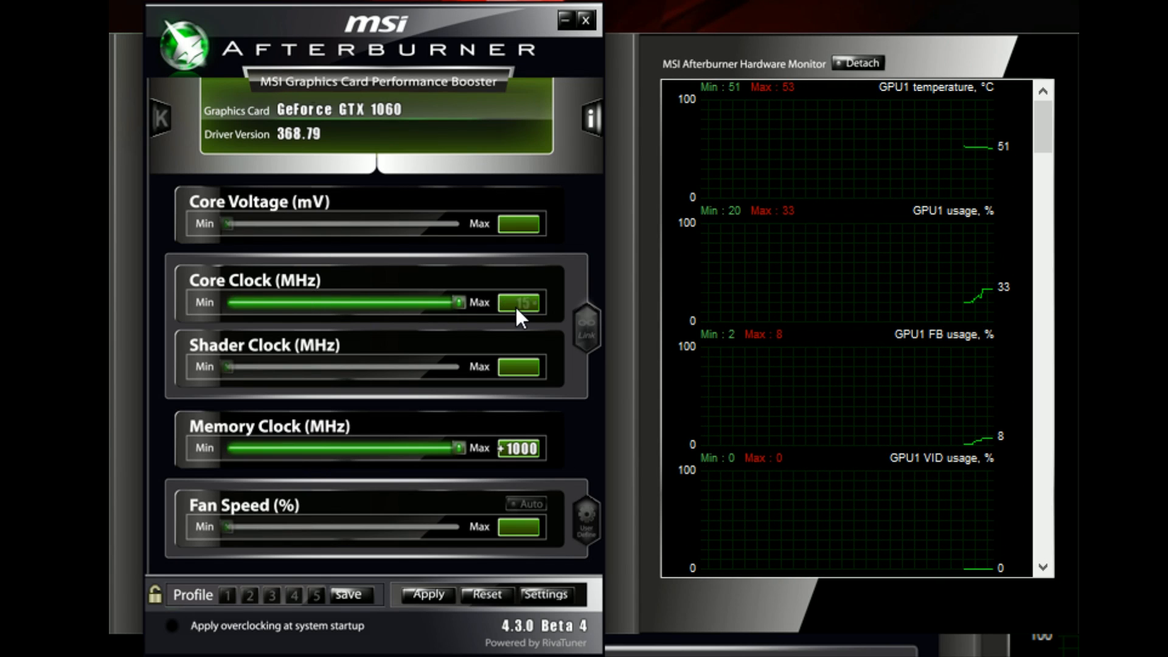
left_click_drag(451, 302, 317, 302)
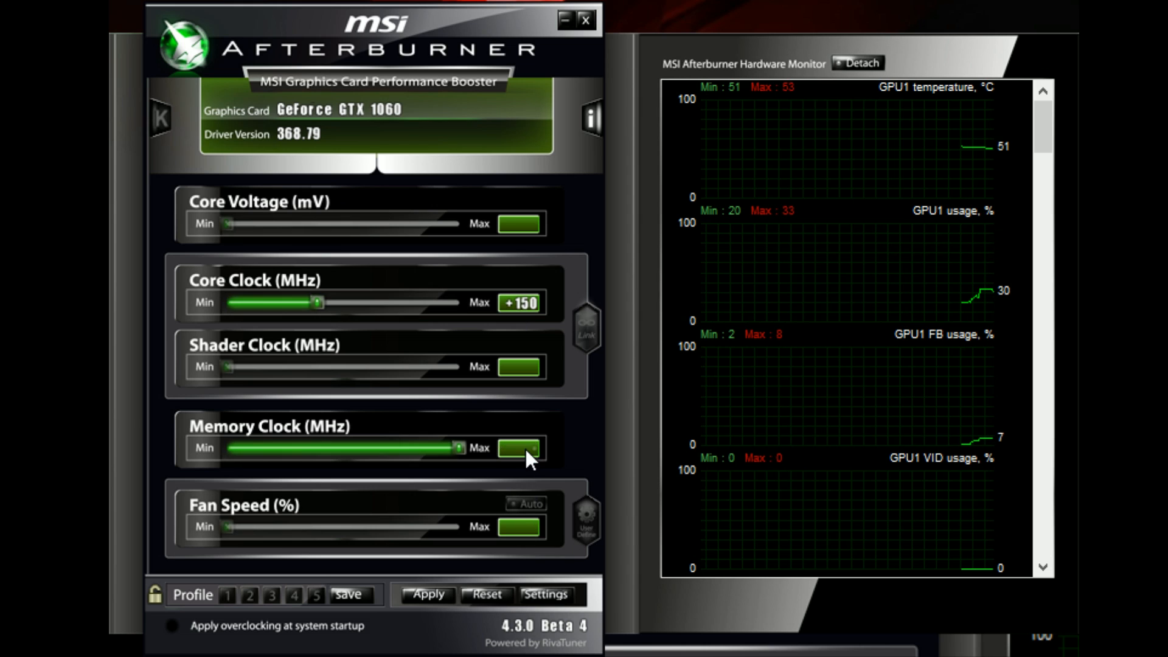